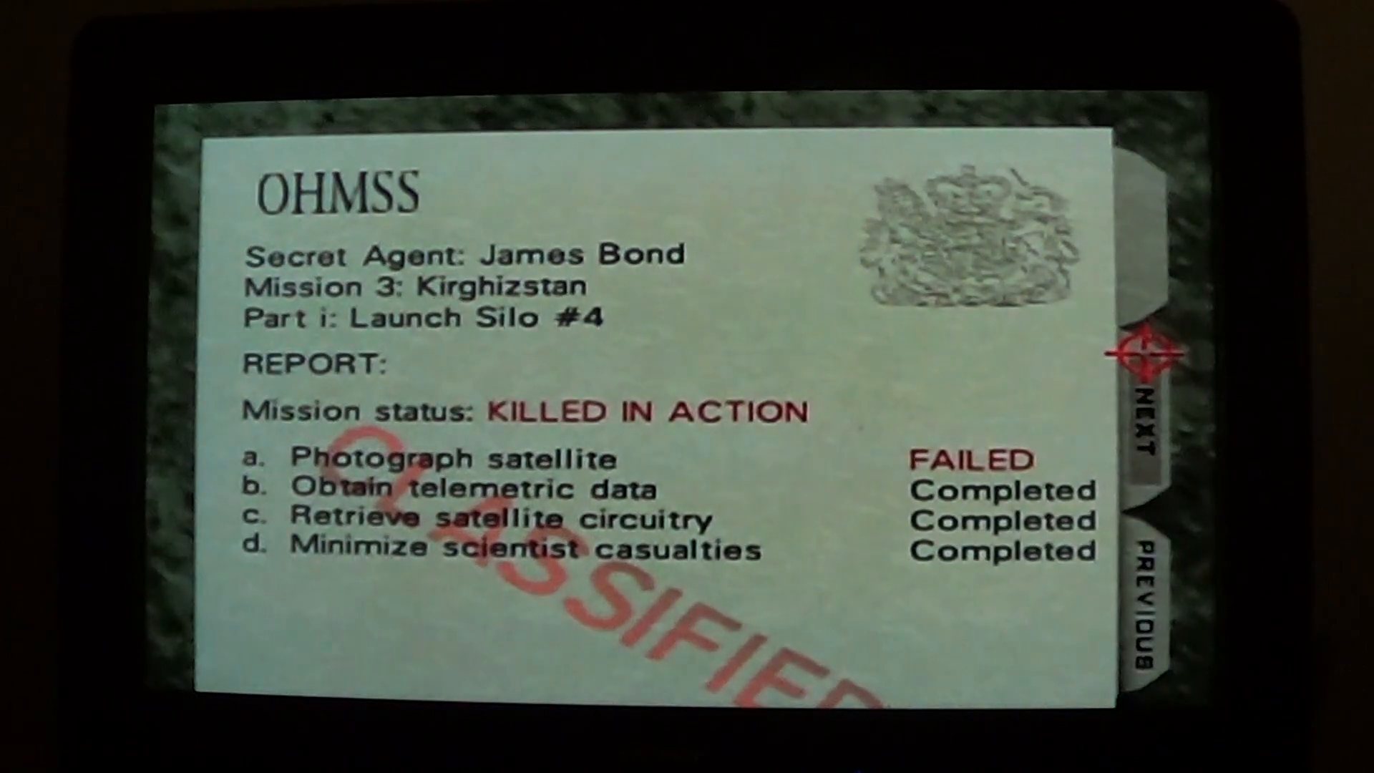
pyautogui.click(1144, 430)
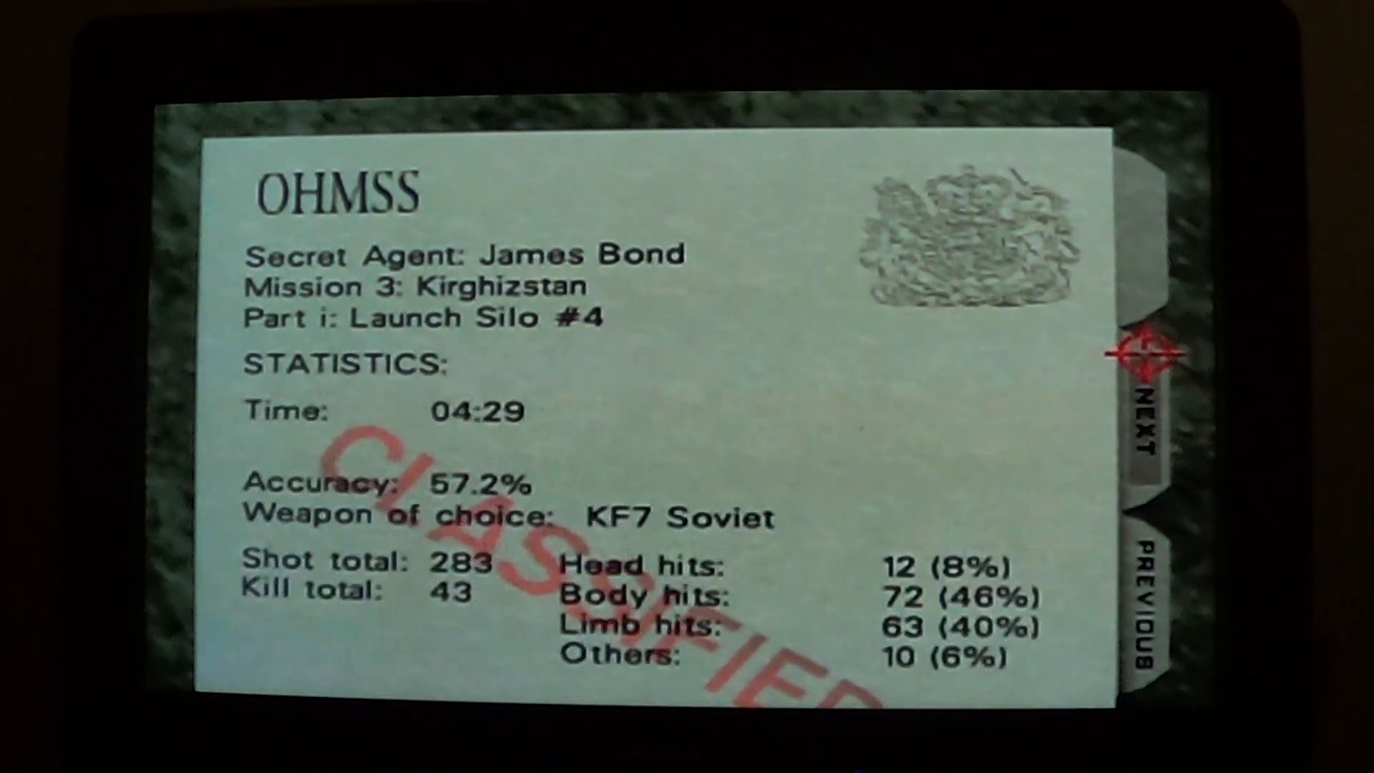